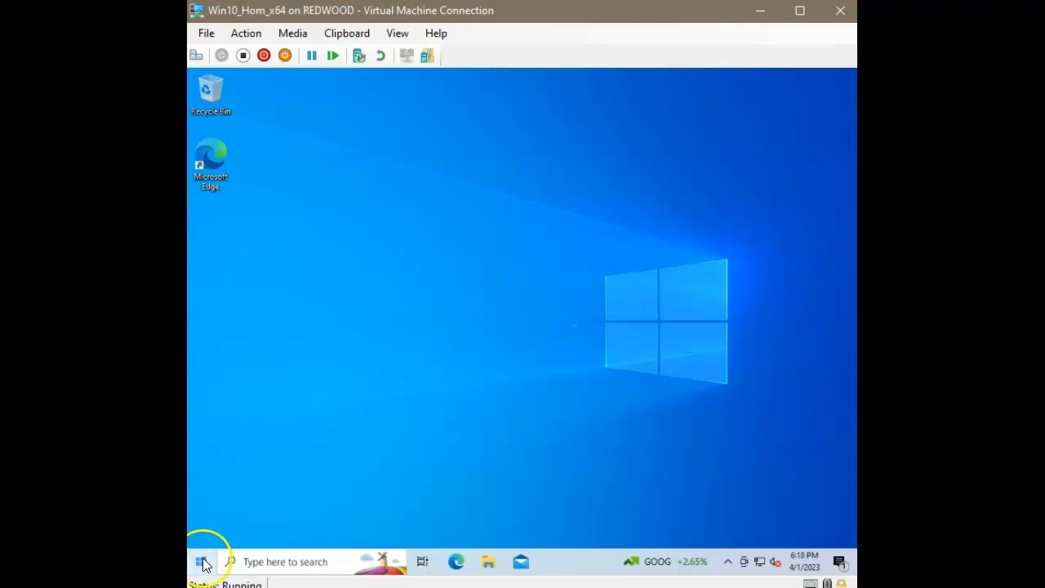
Step: Launch Microsoft Edge from the Start menu's system tools
{"action": "left_click", "coordinate": [201, 561]}
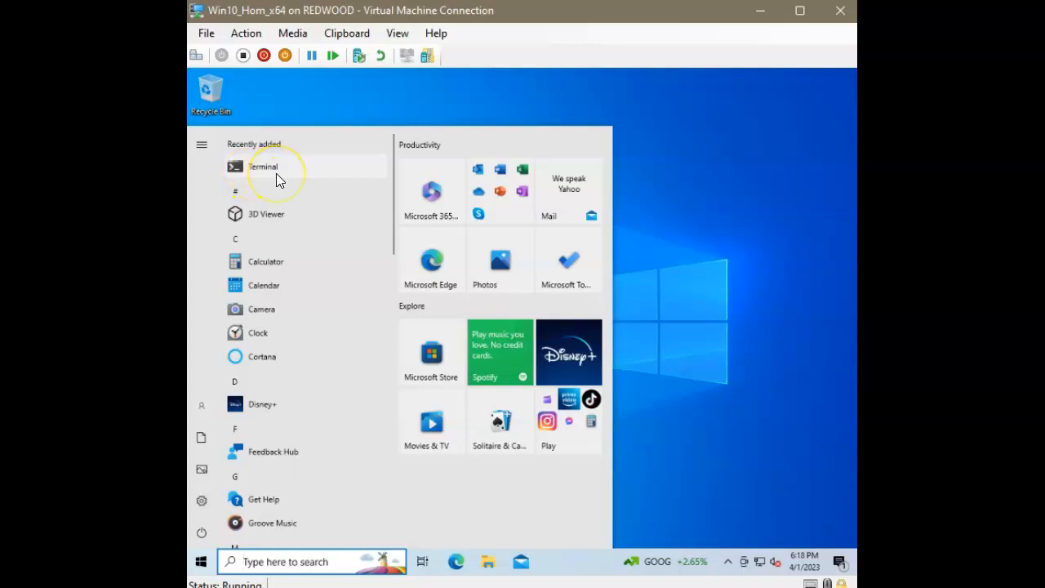
{"action": "mouse_move", "coordinate": [618, 162]}
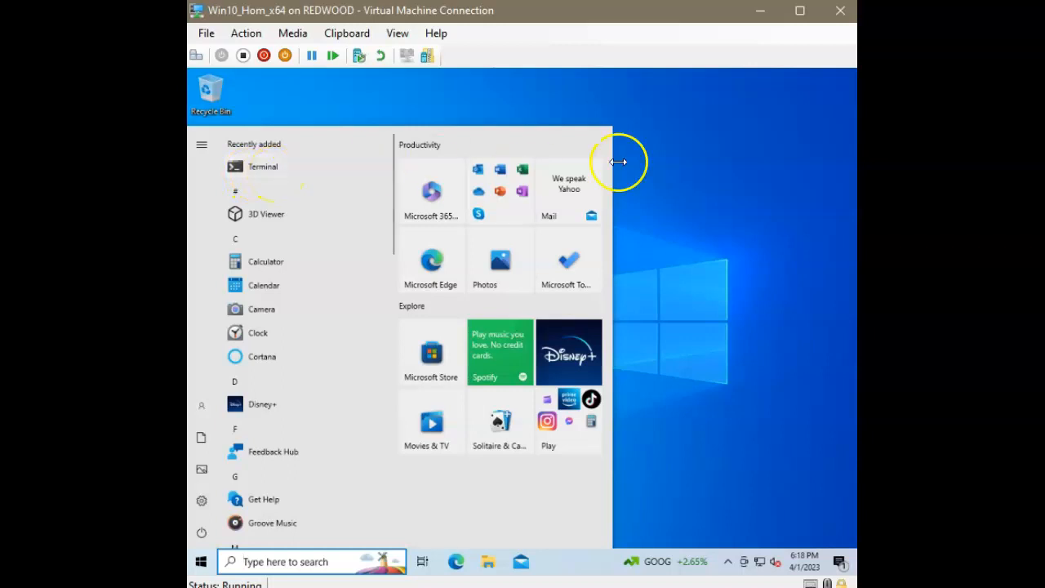
{"action": "left_click", "coordinate": [199, 562]}
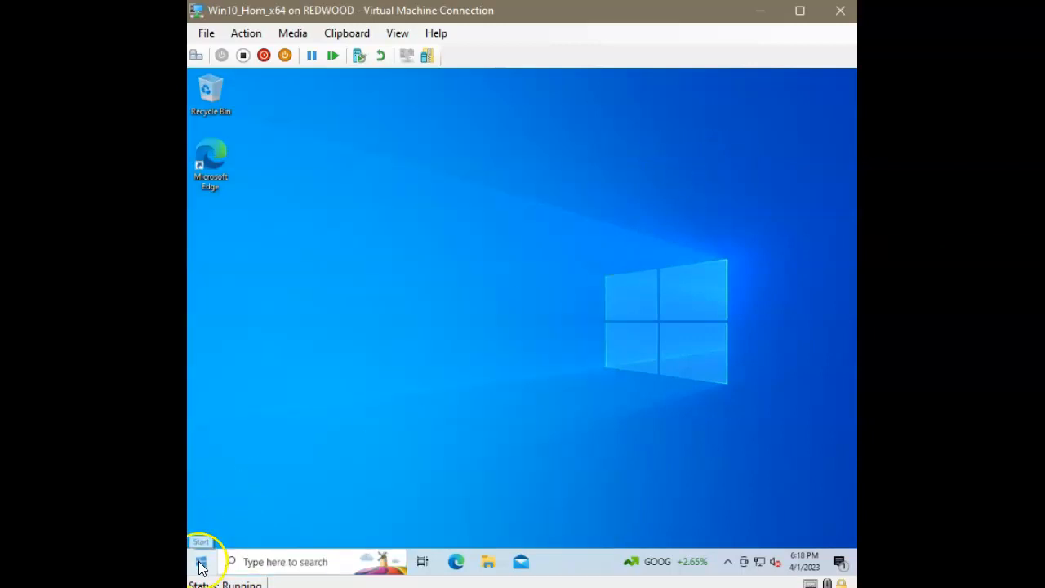
{"action": "right_click", "coordinate": [199, 561]}
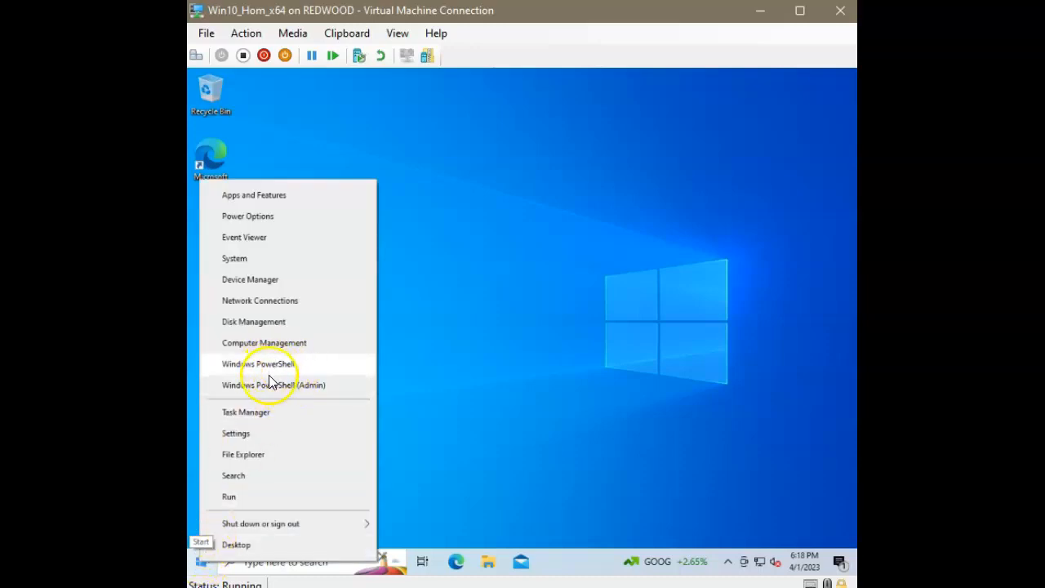
{"action": "mouse_move", "coordinate": [596, 320]}
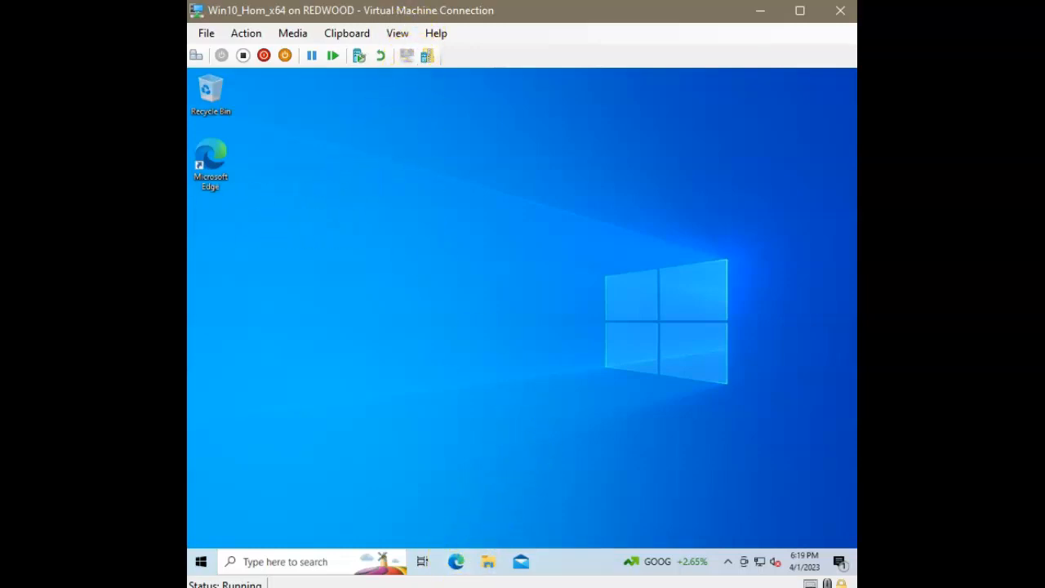
{"action": "mouse_move", "coordinate": [529, 146]}
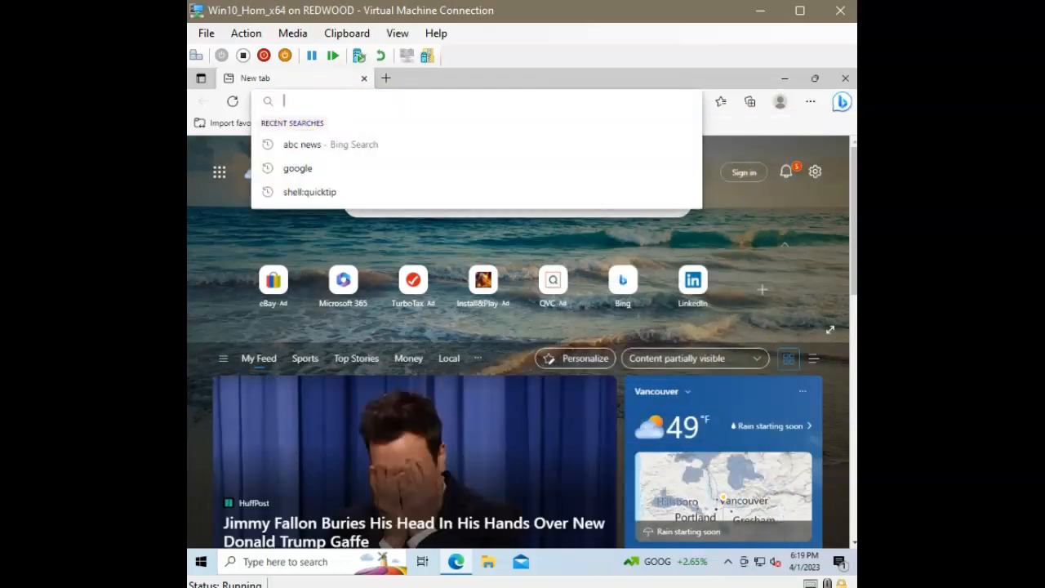
Step: Navigate to github.com/PowerShell/PowerShell in the address bar
{"action": "type", "text": "github.com/"}
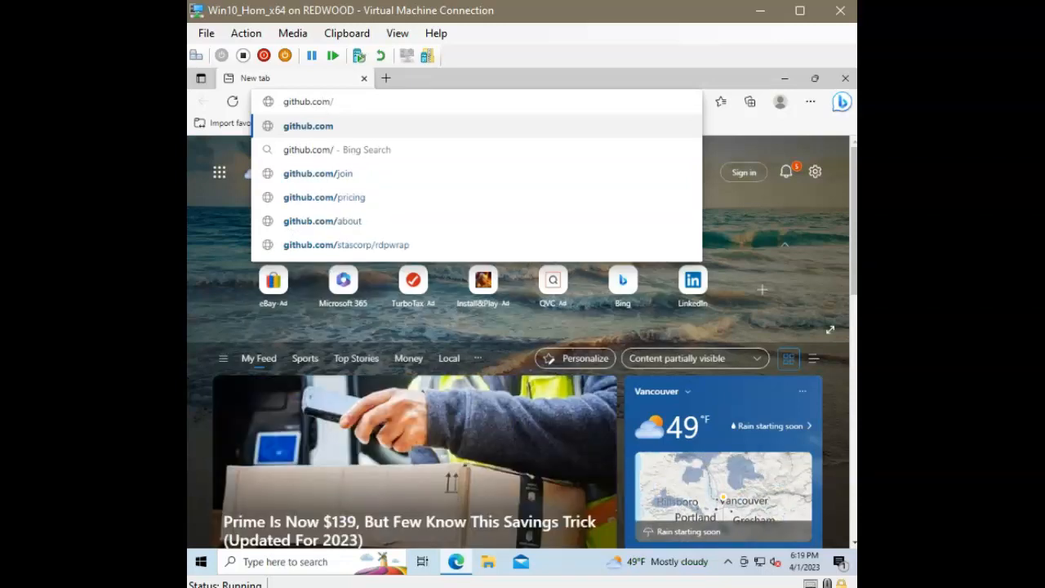
{"action": "type", "text": "PowerShell"}
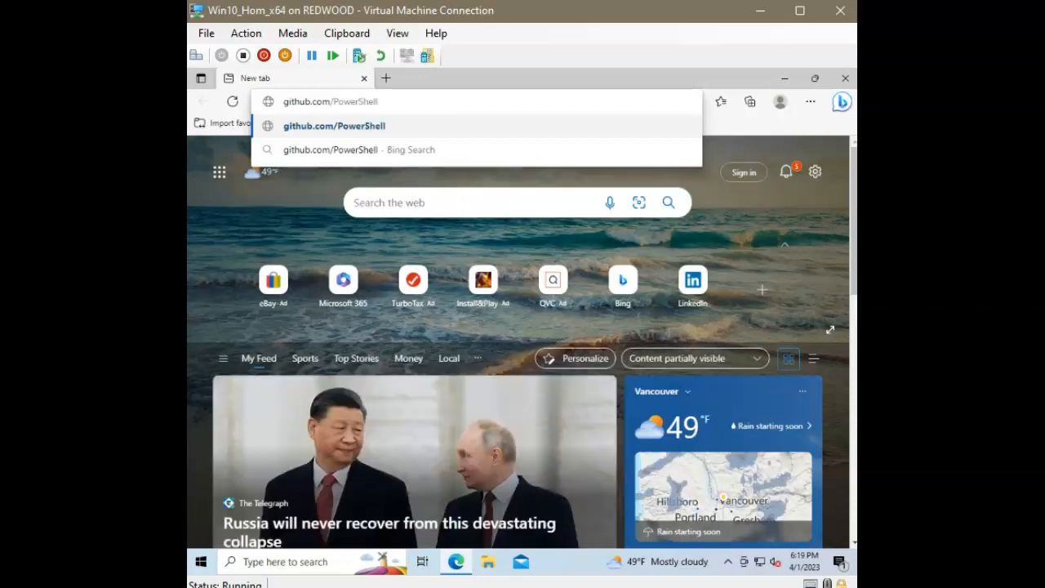
{"action": "type", "text": "/"}
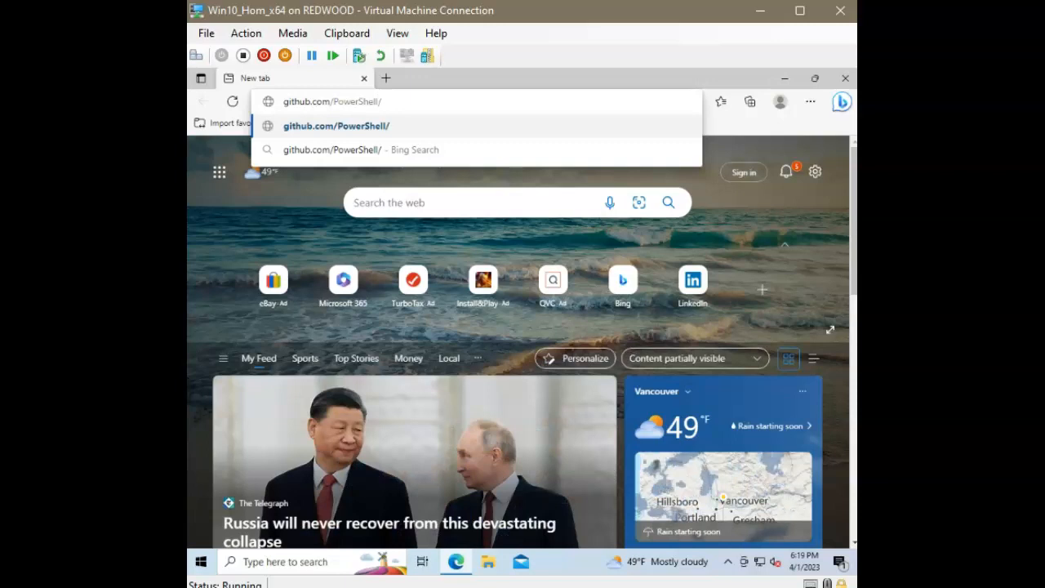
{"action": "type", "text": "PowerSh"}
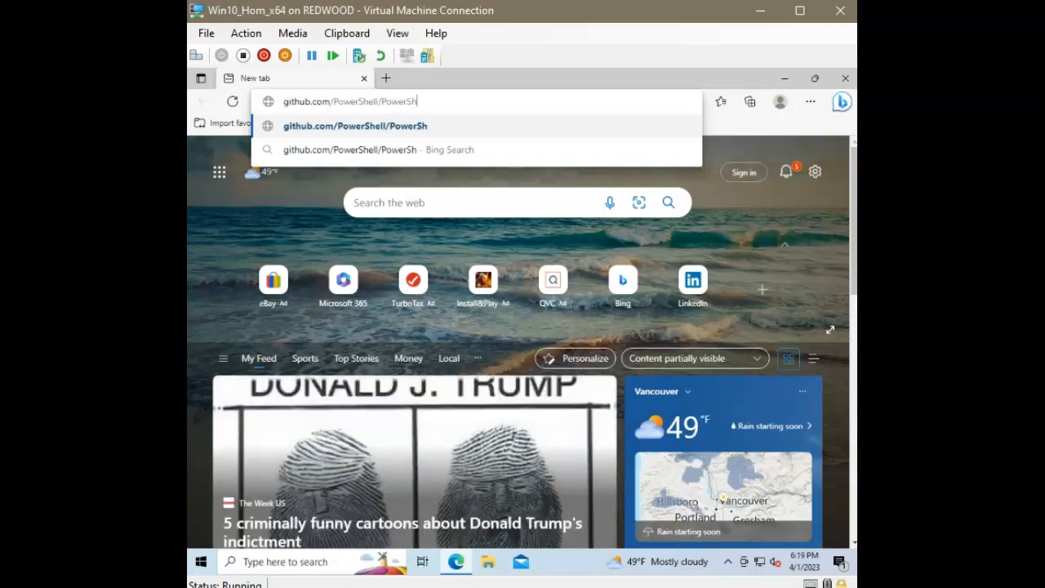
{"action": "type", "text": "ell"}
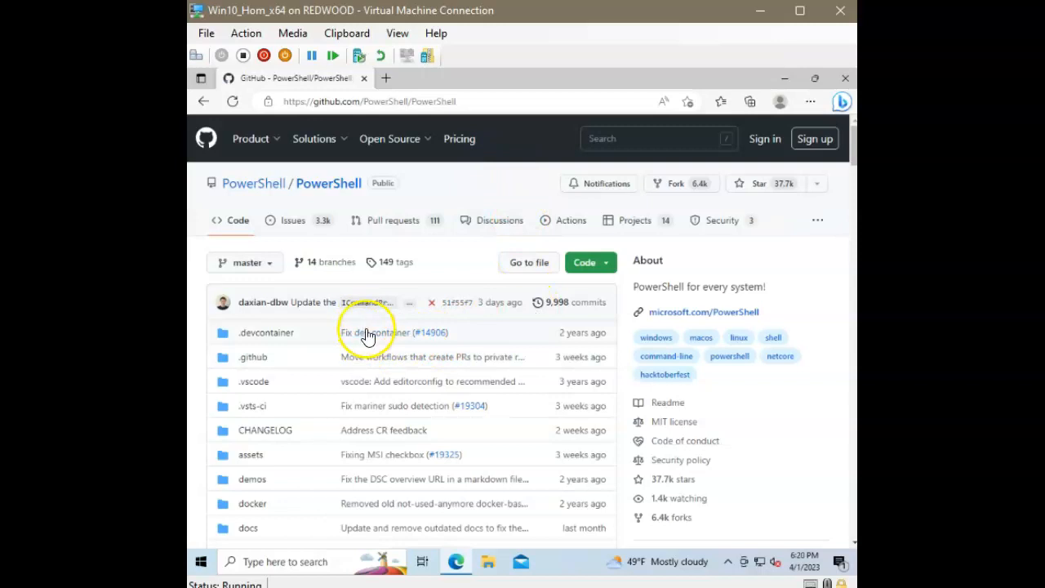
Step: Download the stable Windows x64 .msi installer from the README downloads table
{"action": "scroll", "scroll_direction": "down", "scroll_amount": 3}
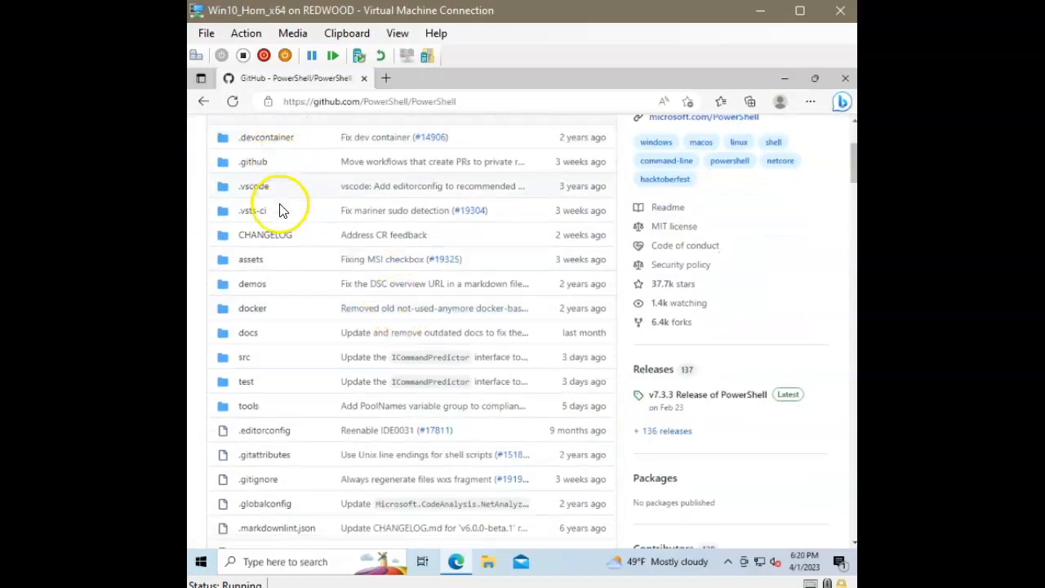
{"action": "scroll", "scroll_direction": "down", "scroll_amount": 3}
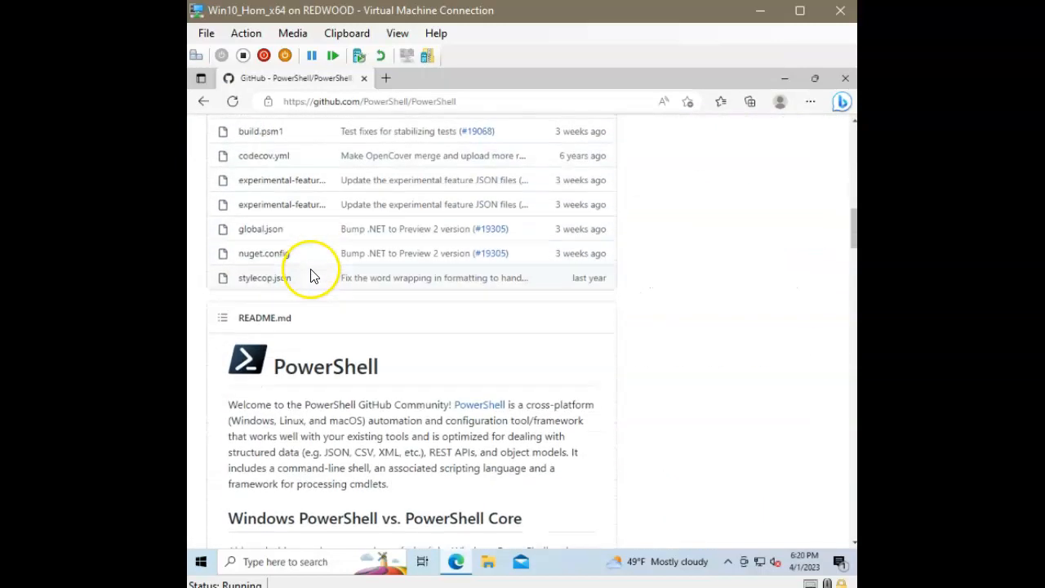
{"action": "scroll", "scroll_direction": "down", "scroll_amount": 3}
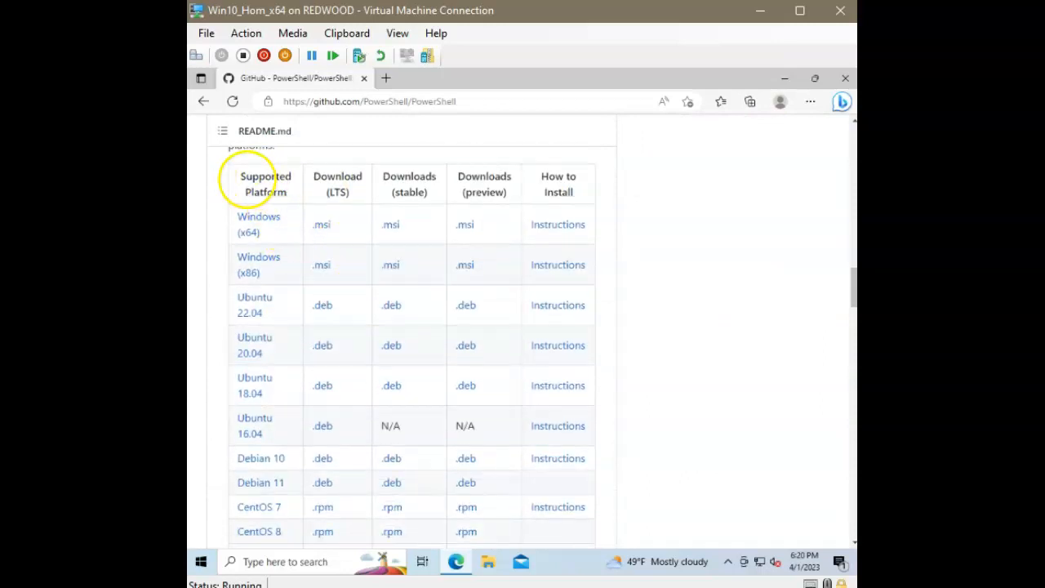
{"action": "mouse_move", "coordinate": [622, 228]}
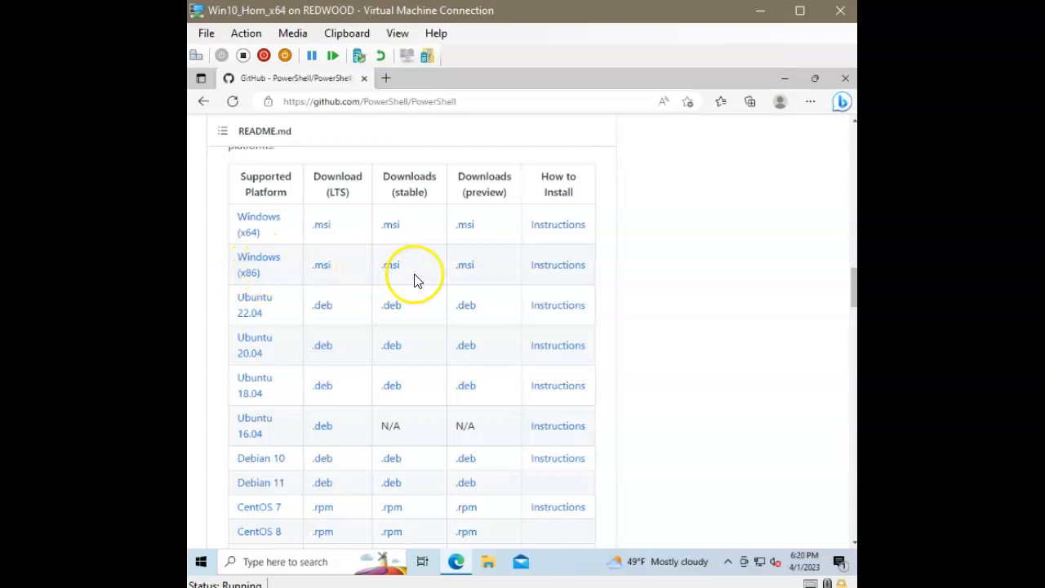
{"action": "mouse_move", "coordinate": [385, 180]}
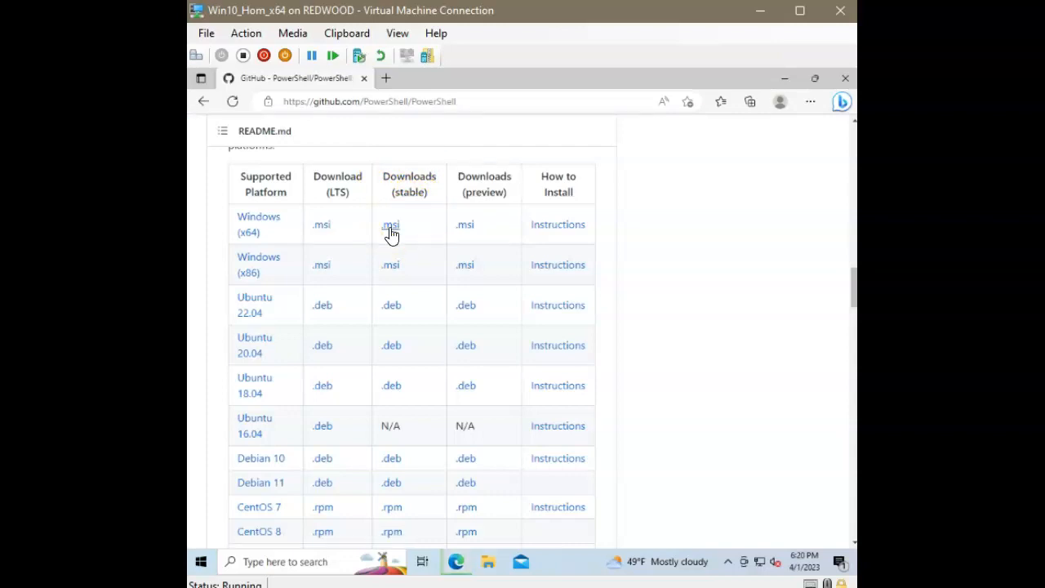
{"action": "left_click", "coordinate": [390, 226]}
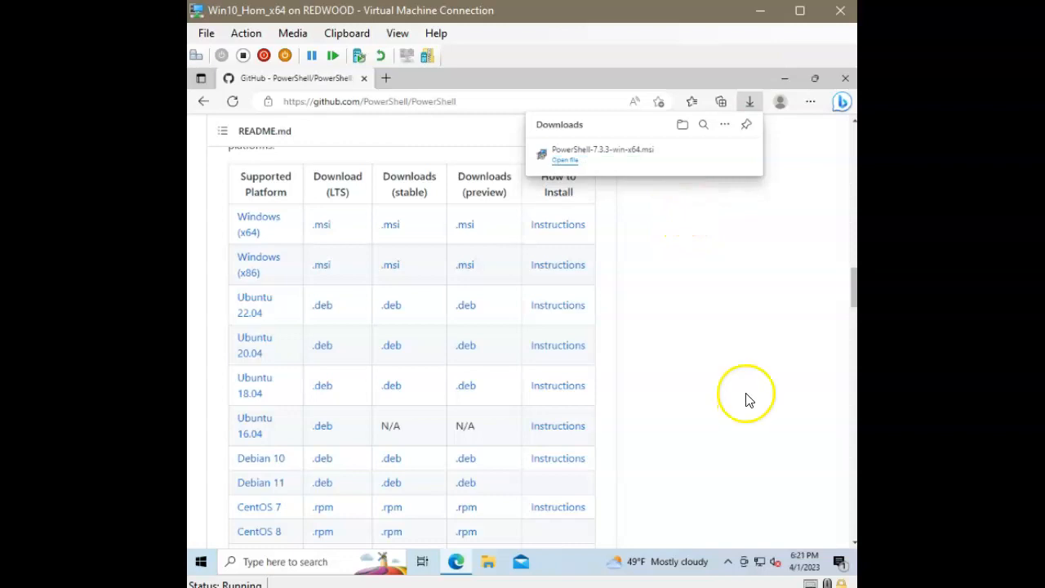
Step: Run the installer with the default folder and the Run with PowerShell 7 option enabled
{"action": "left_click", "coordinate": [565, 160]}
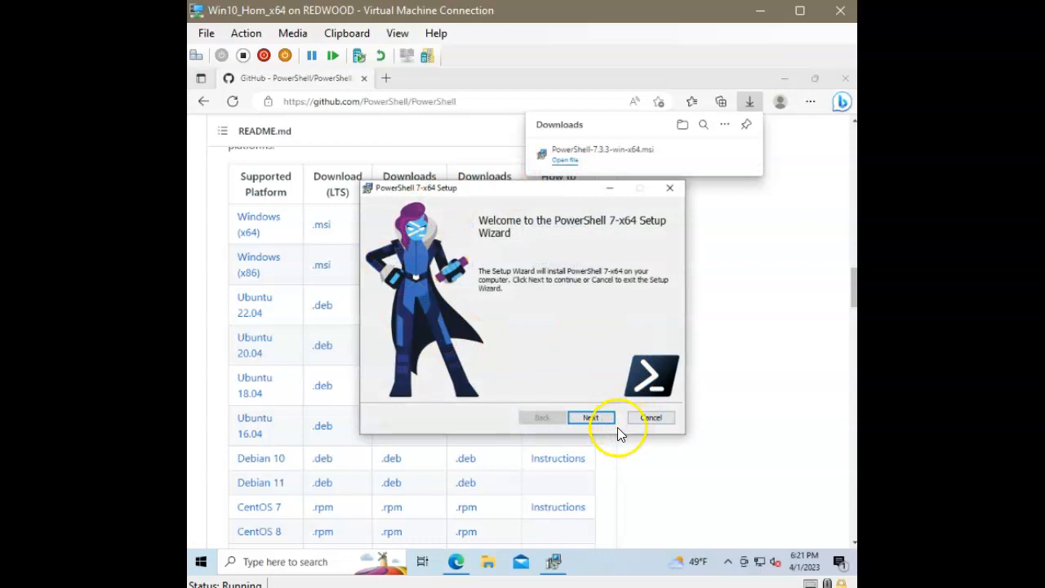
{"action": "left_click", "coordinate": [591, 418]}
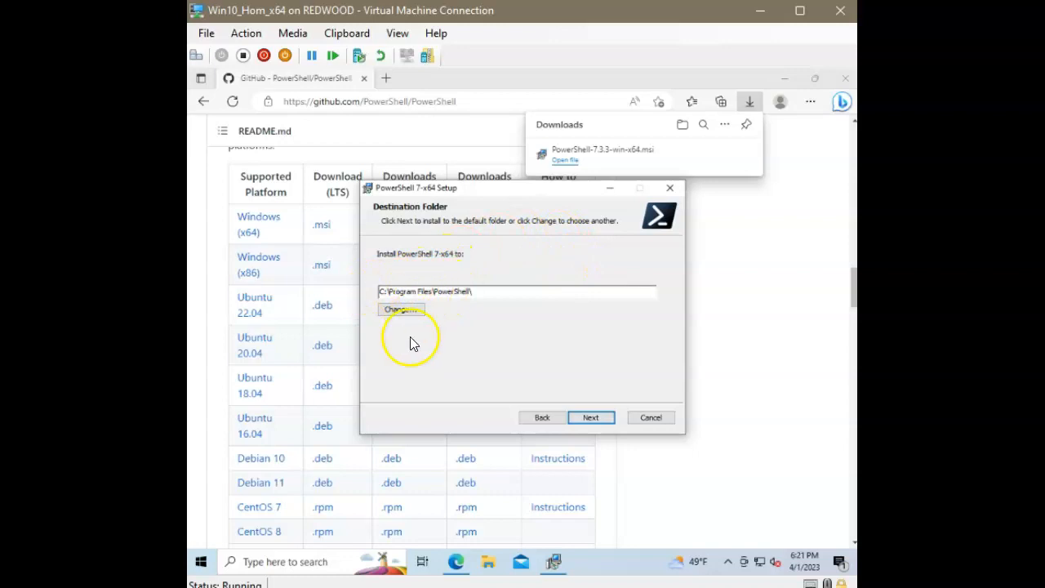
{"action": "left_click", "coordinate": [591, 418]}
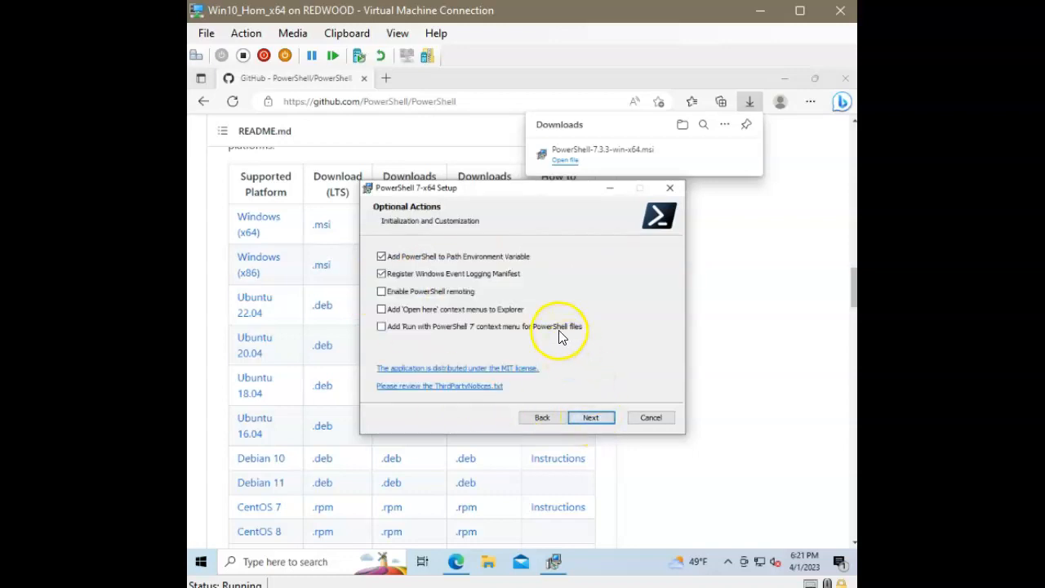
{"action": "mouse_move", "coordinate": [392, 330]}
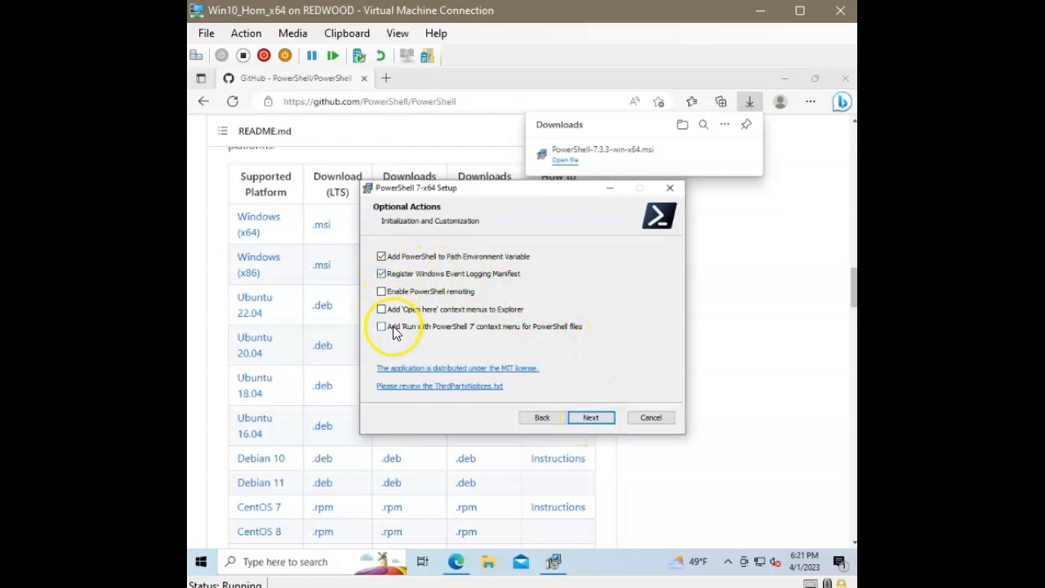
{"action": "mouse_move", "coordinate": [596, 351]}
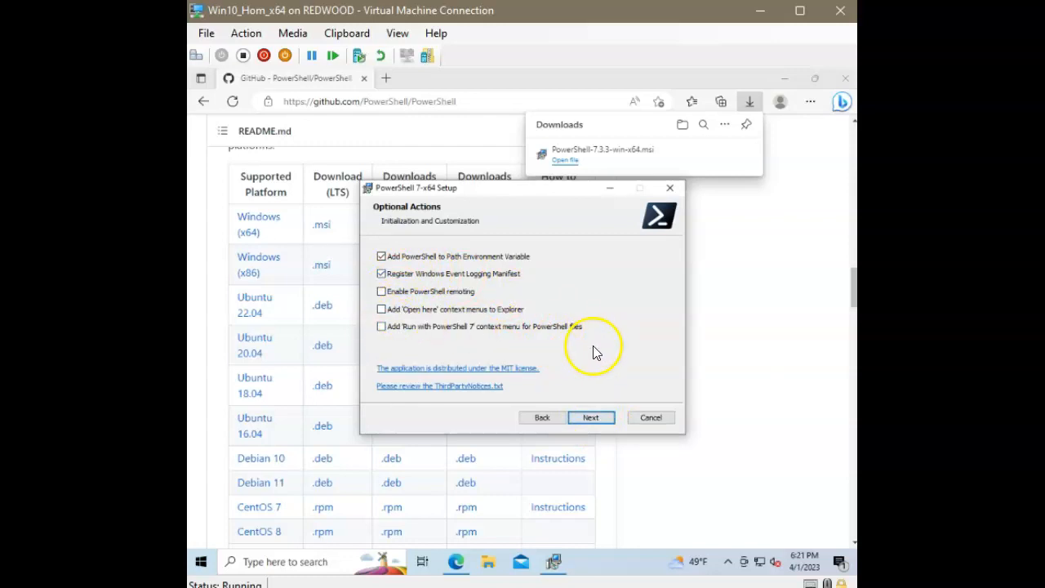
{"action": "mouse_move", "coordinate": [395, 333]}
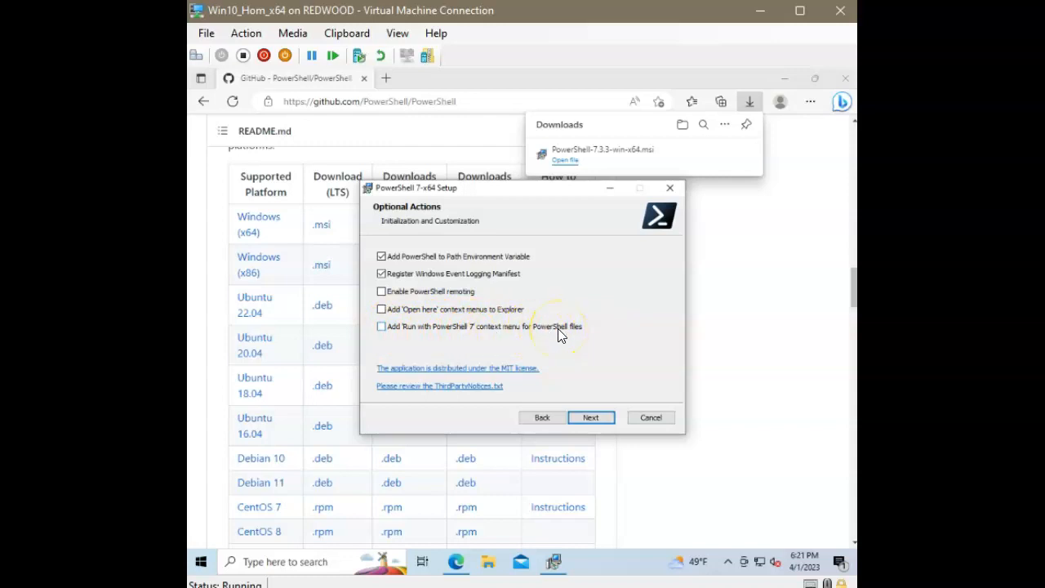
{"action": "left_click", "coordinate": [382, 327]}
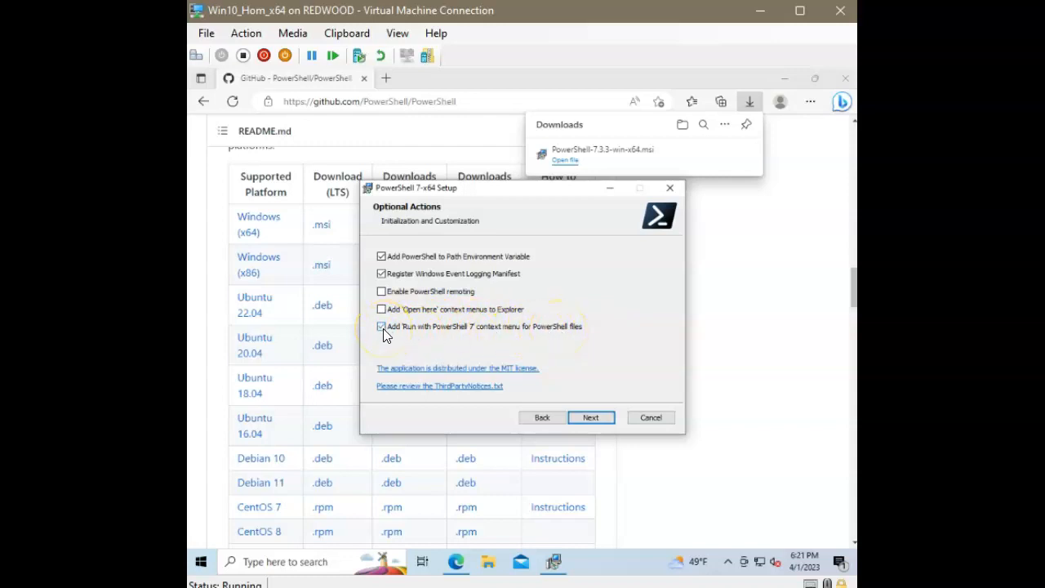
{"action": "left_click", "coordinate": [592, 418]}
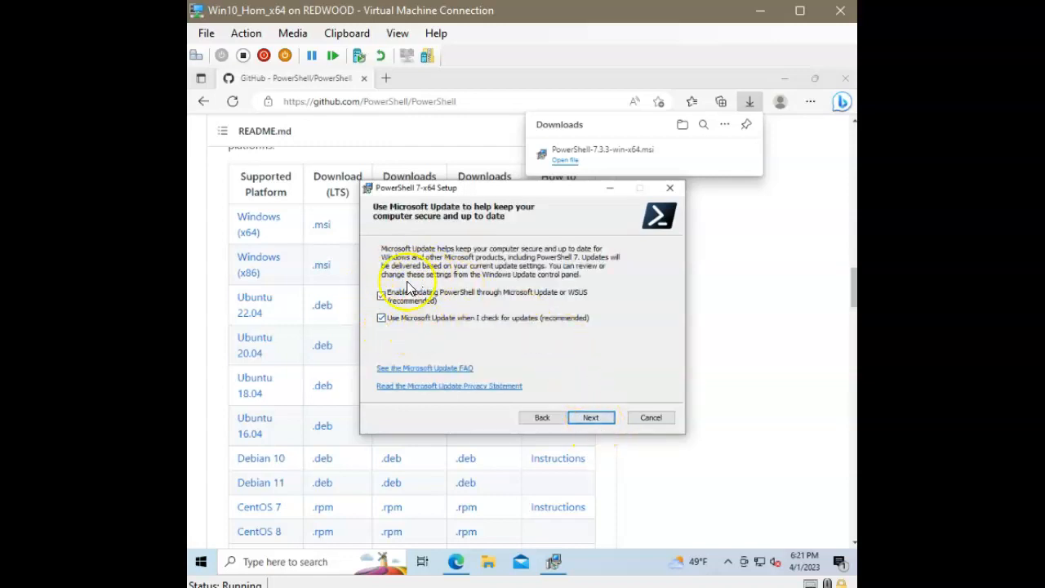
Step: Install PowerShell 7 past the Microsoft Update options, approving the UAC prompt, and finish setup
{"action": "left_click", "coordinate": [591, 418]}
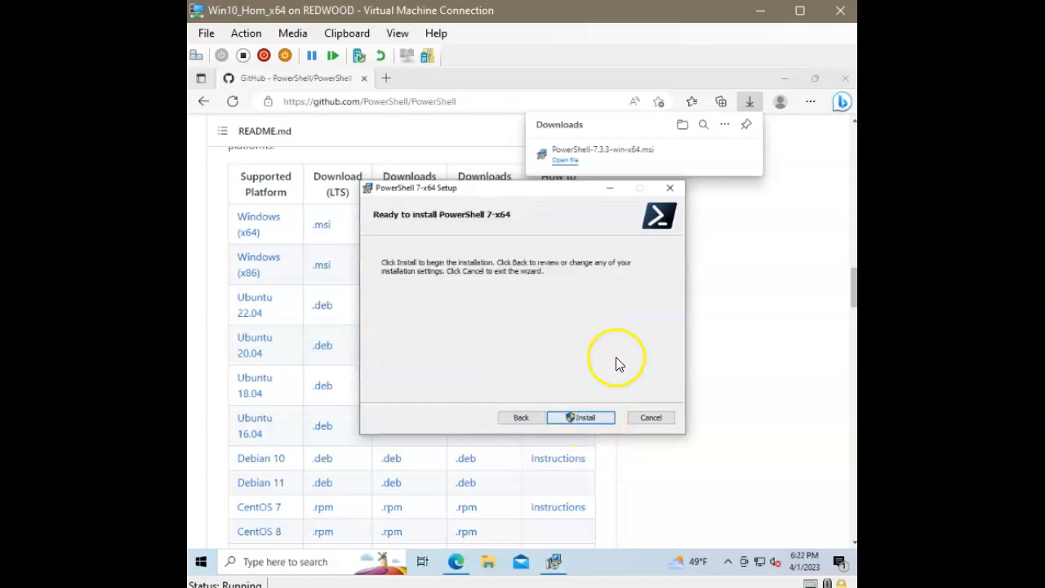
{"action": "left_click", "coordinate": [581, 418]}
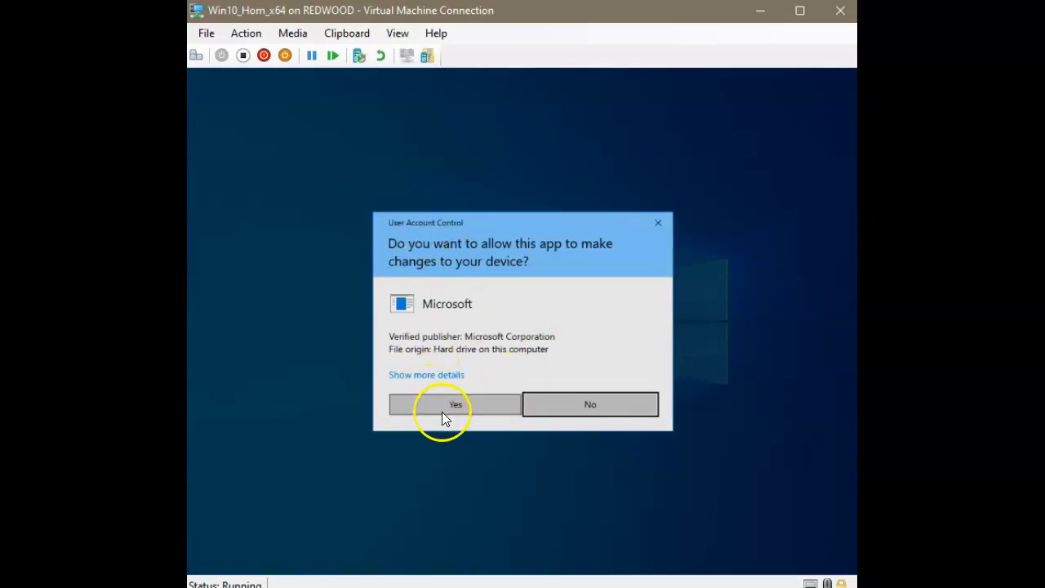
{"action": "left_click", "coordinate": [454, 405]}
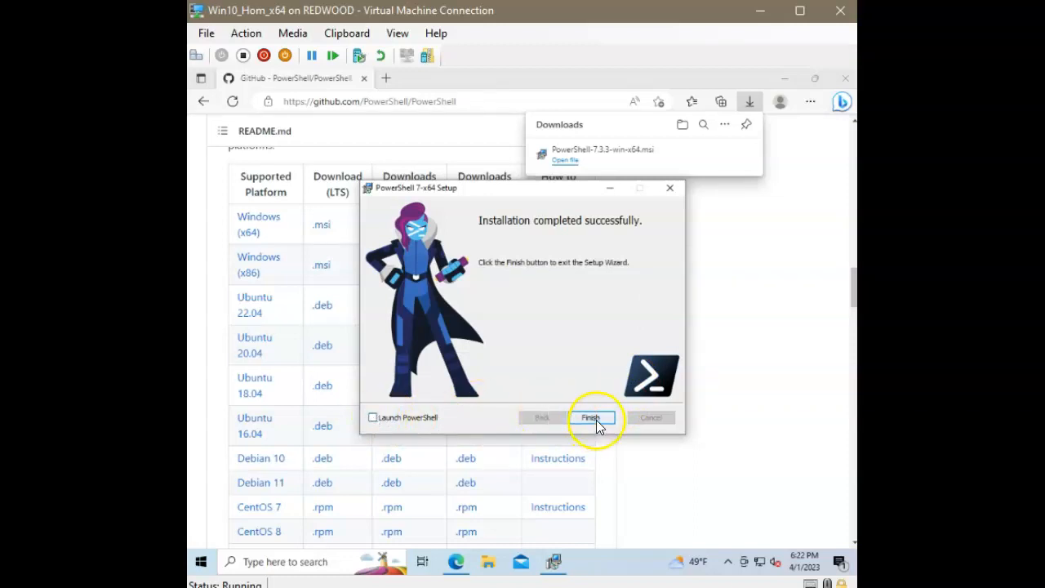
{"action": "left_click", "coordinate": [590, 418]}
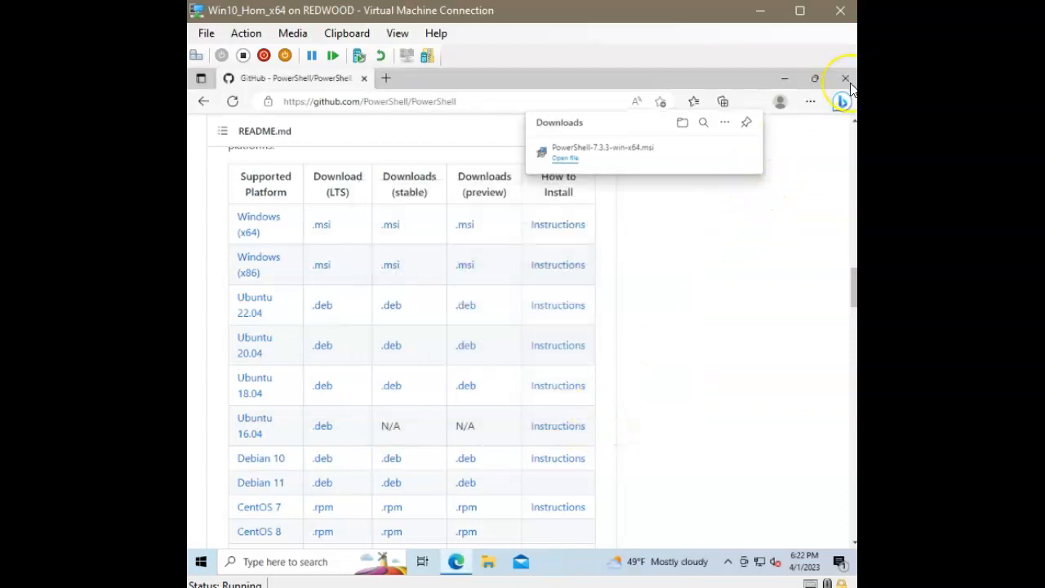
Step: Close Edge, start Windows Terminal with a PowerShell 7 tab and close the Windows PowerShell tab
{"action": "left_click", "coordinate": [846, 79]}
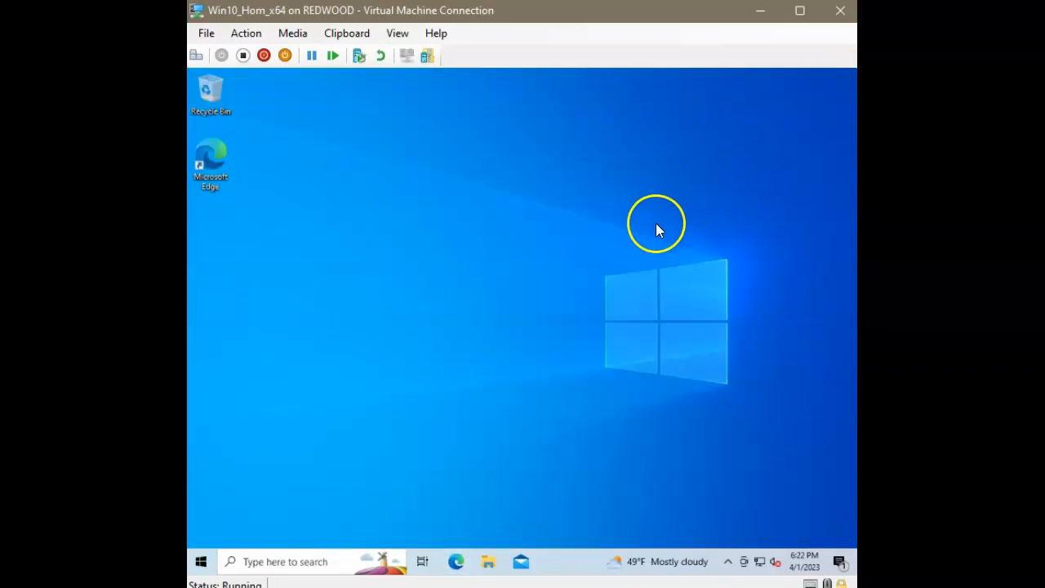
{"action": "mouse_move", "coordinate": [297, 311]}
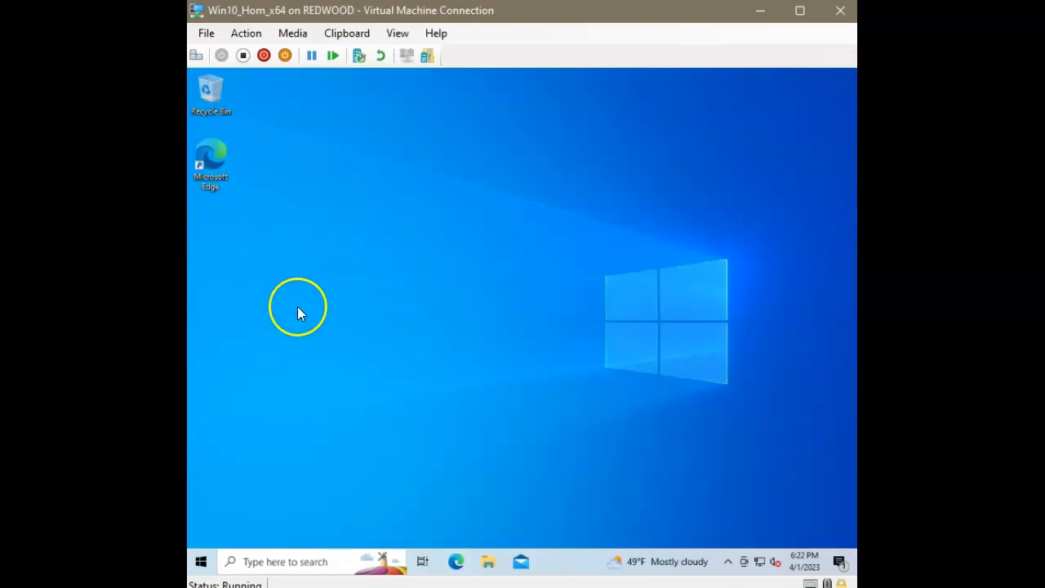
{"action": "left_click", "coordinate": [201, 562]}
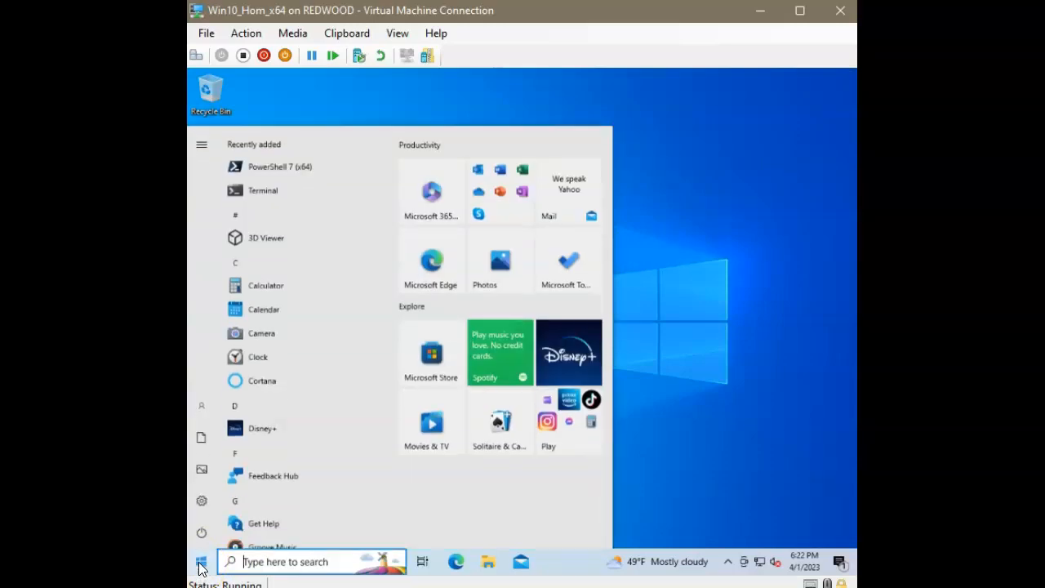
{"action": "mouse_move", "coordinate": [274, 199]}
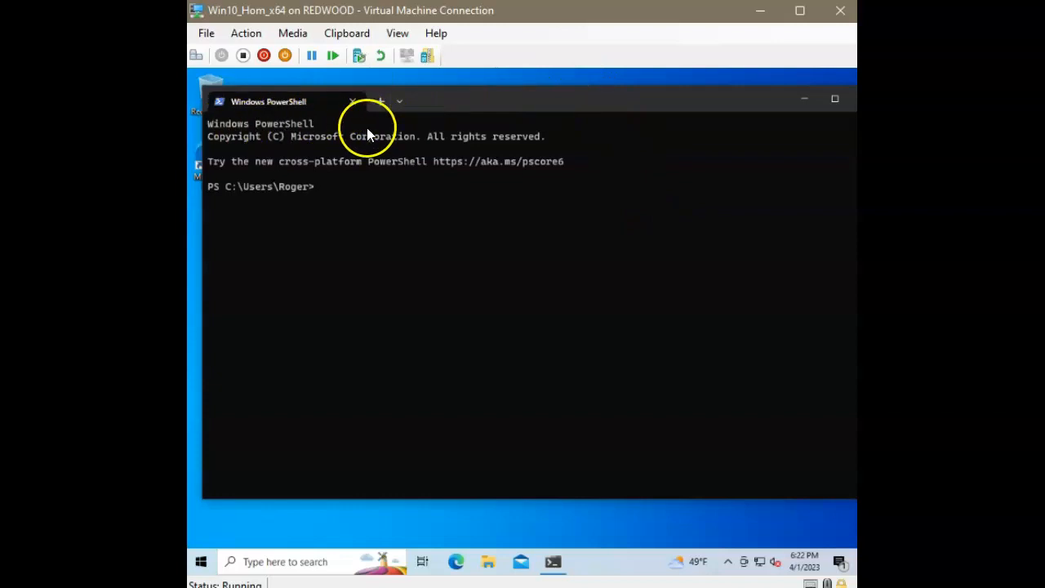
{"action": "mouse_move", "coordinate": [400, 101]}
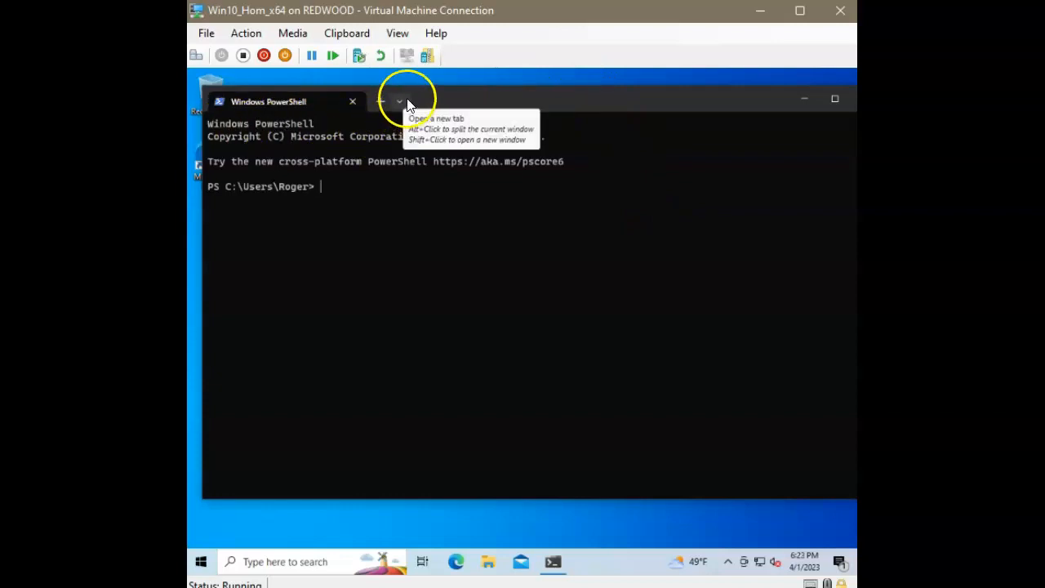
{"action": "left_click", "coordinate": [399, 101]}
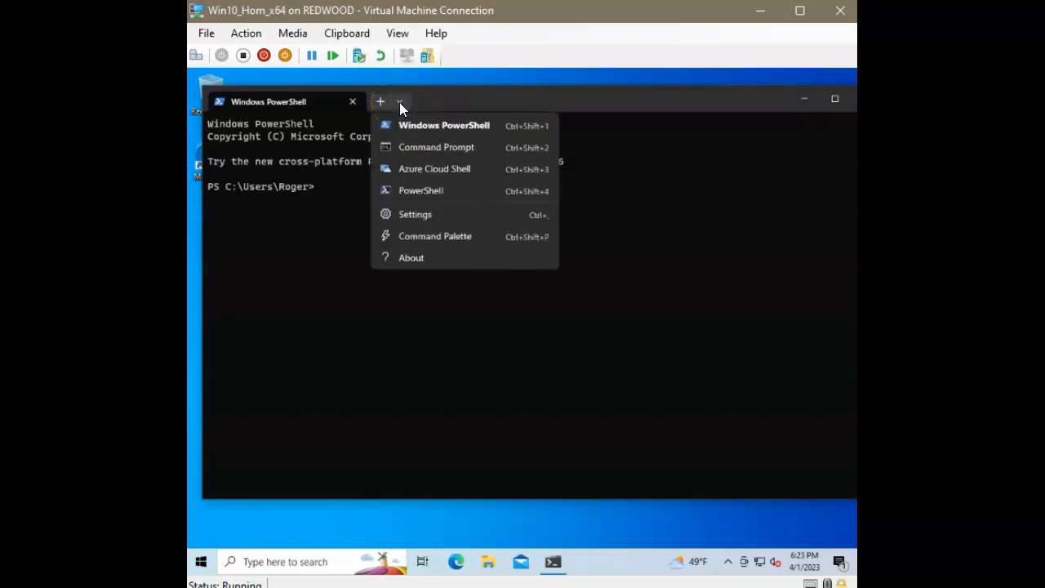
{"action": "mouse_move", "coordinate": [422, 189]}
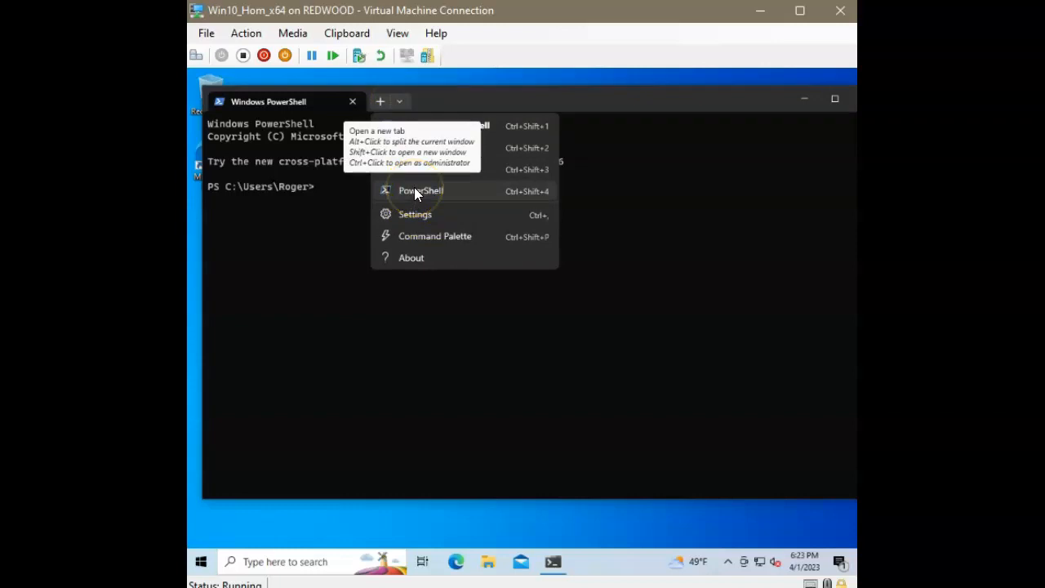
{"action": "left_click", "coordinate": [421, 189]}
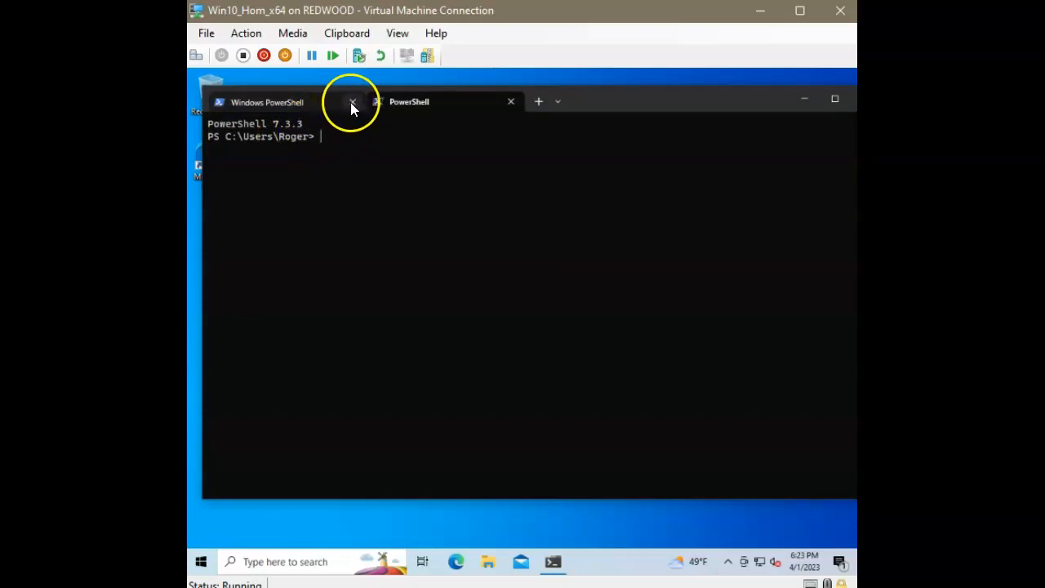
{"action": "left_click", "coordinate": [352, 101]}
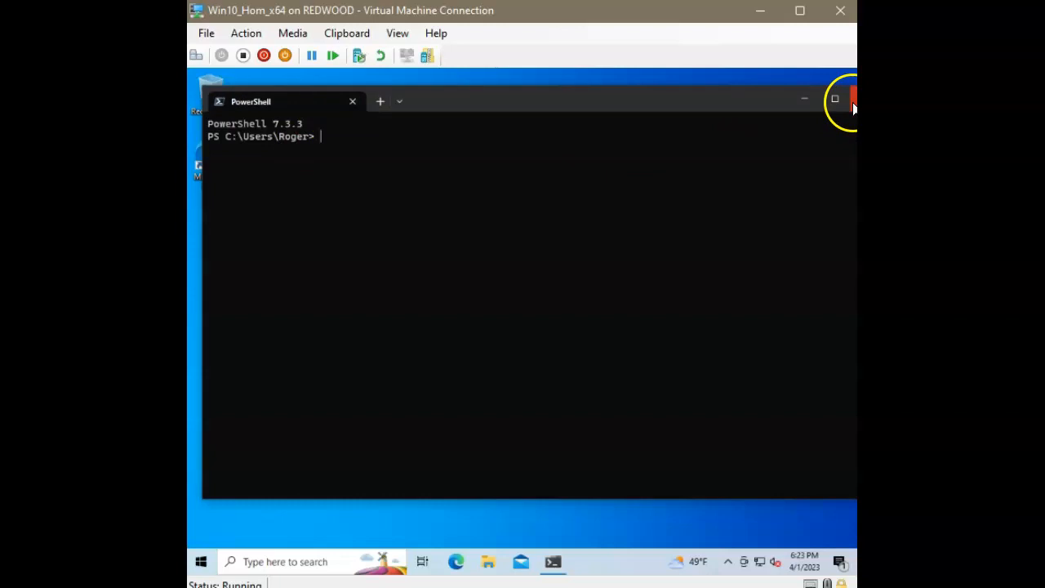
Step: Close Terminal, launch PowerShell 7 (x64) from Start to confirm version 7.3.3, then close it
{"action": "left_click", "coordinate": [852, 100]}
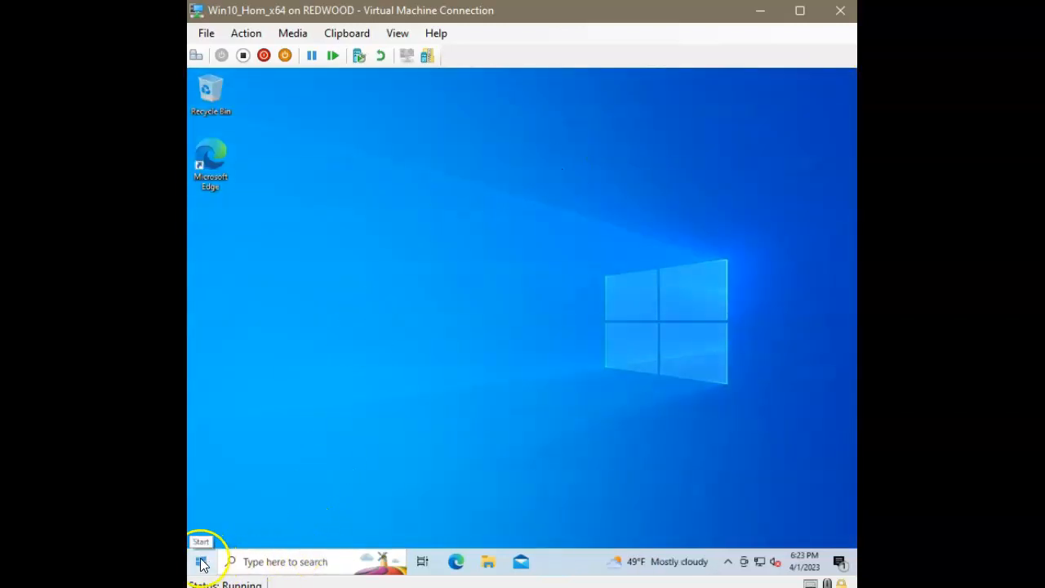
{"action": "left_click", "coordinate": [203, 561]}
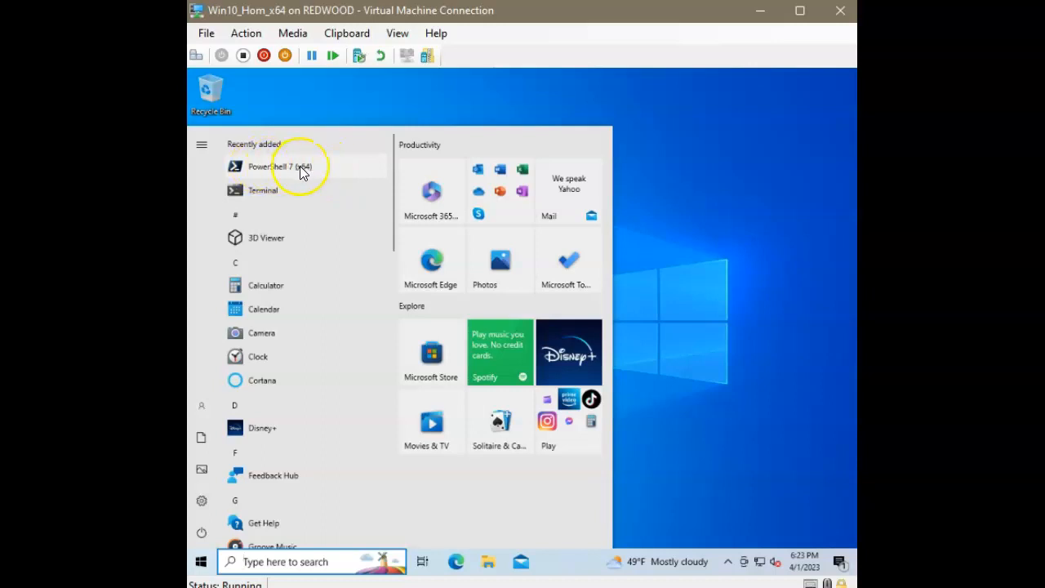
{"action": "left_click", "coordinate": [280, 167]}
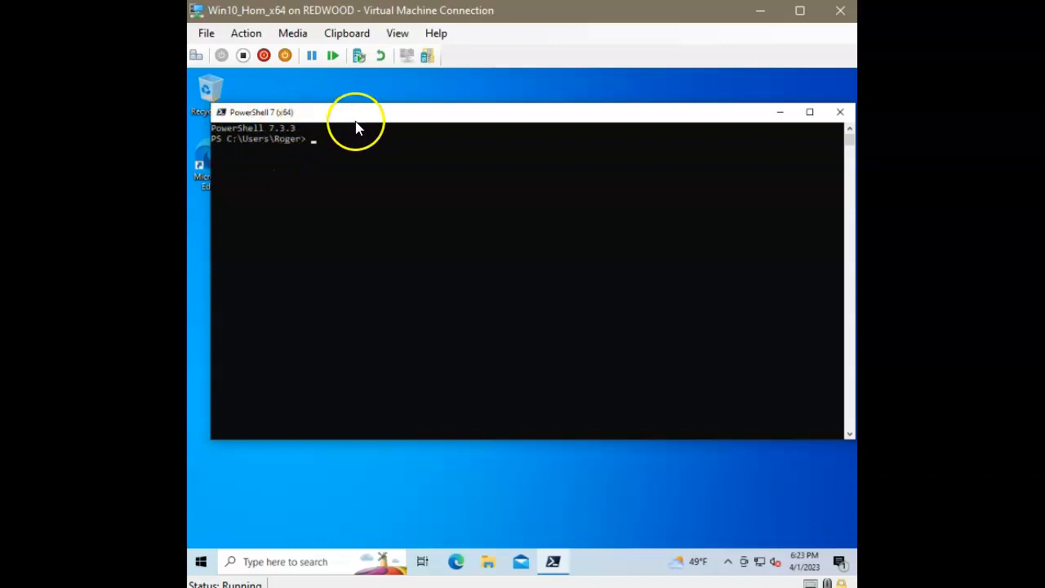
{"action": "mouse_move", "coordinate": [362, 150]}
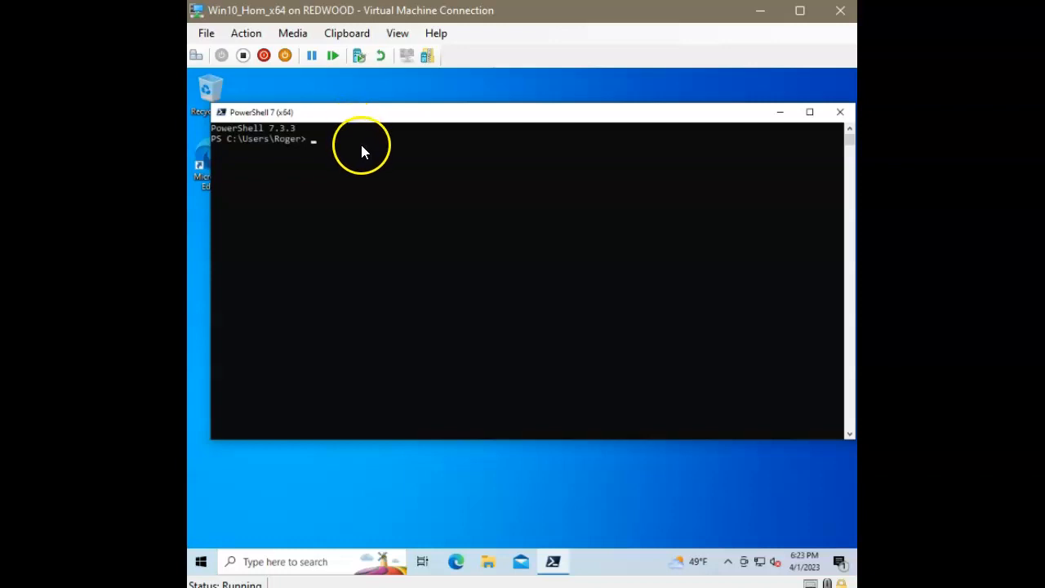
{"action": "mouse_move", "coordinate": [392, 130]}
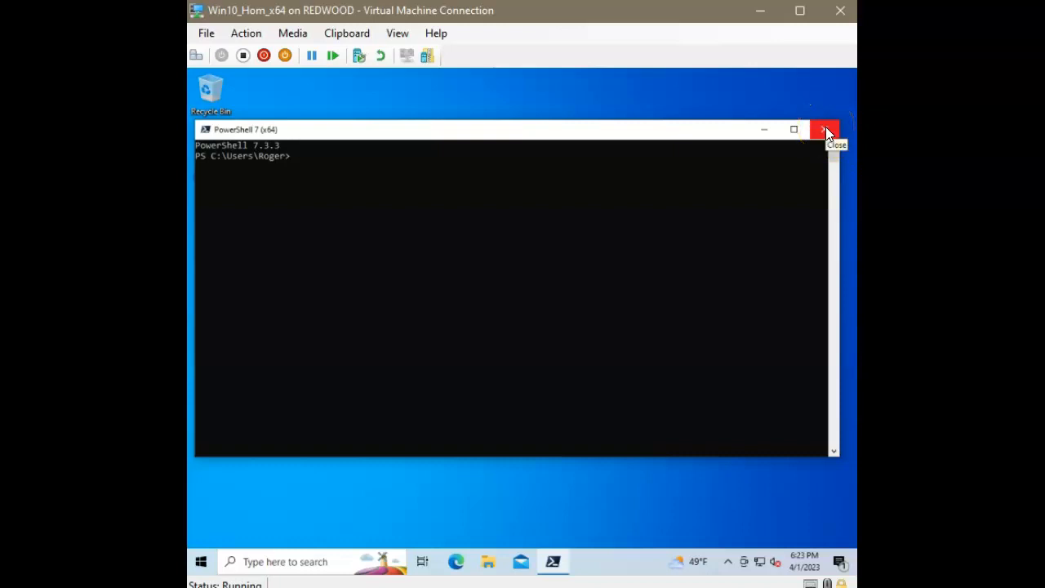
{"action": "left_click", "coordinate": [823, 131]}
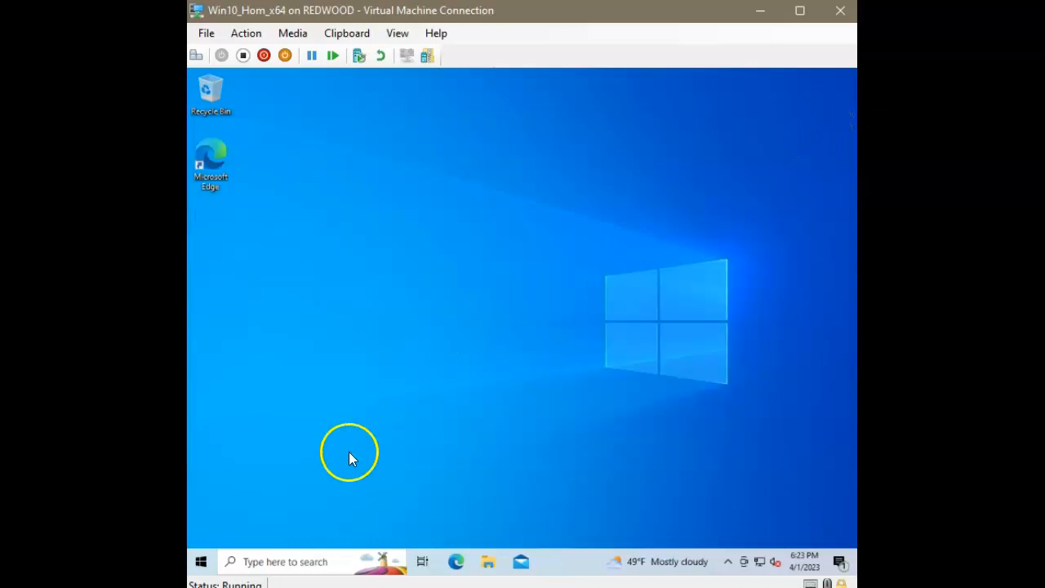
Step: Run Windows Terminal as administrator from Start, approving the UAC prompt
{"action": "left_click", "coordinate": [201, 562]}
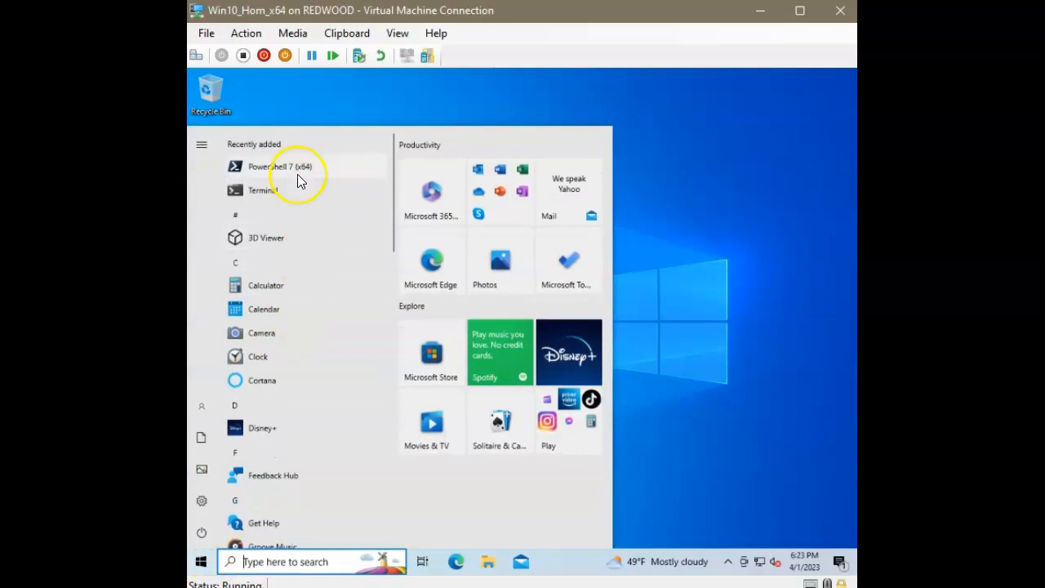
{"action": "right_click", "coordinate": [262, 189]}
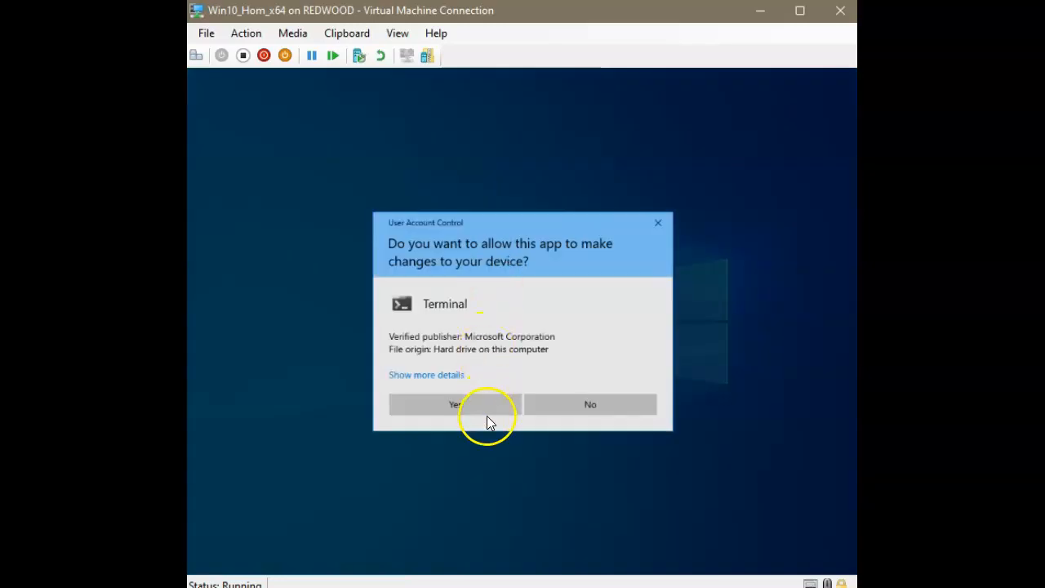
{"action": "left_click", "coordinate": [454, 405]}
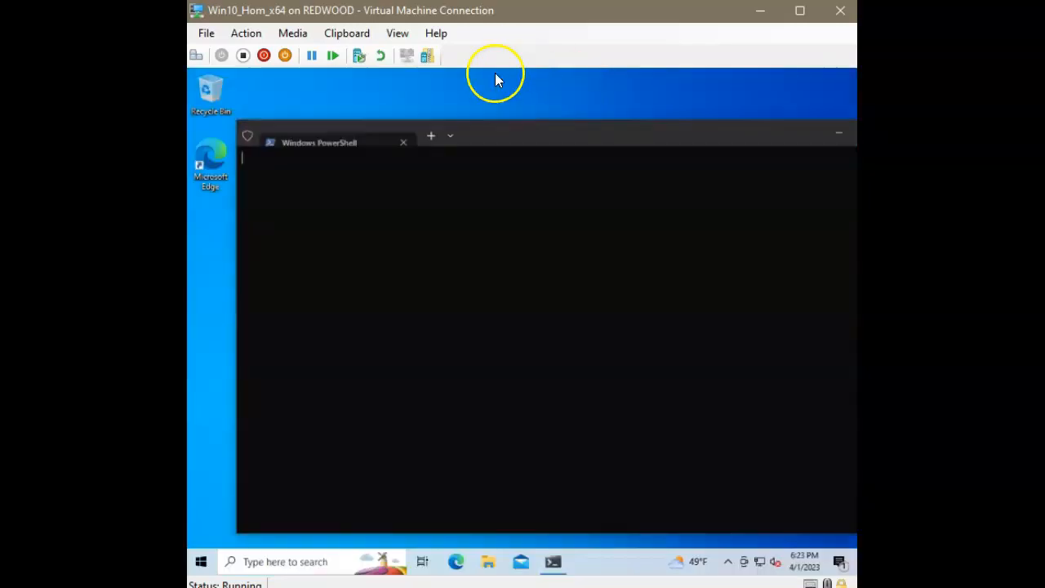
Step: Add an administrator PowerShell 7 tab, close the Windows PowerShell tab, then close Terminal
{"action": "left_click", "coordinate": [450, 135]}
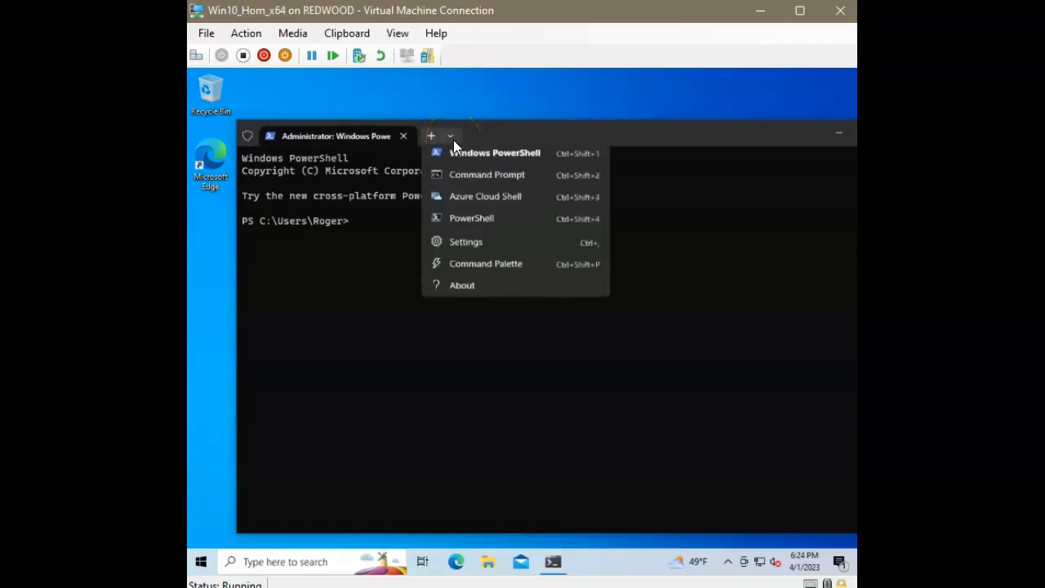
{"action": "left_click", "coordinate": [470, 219]}
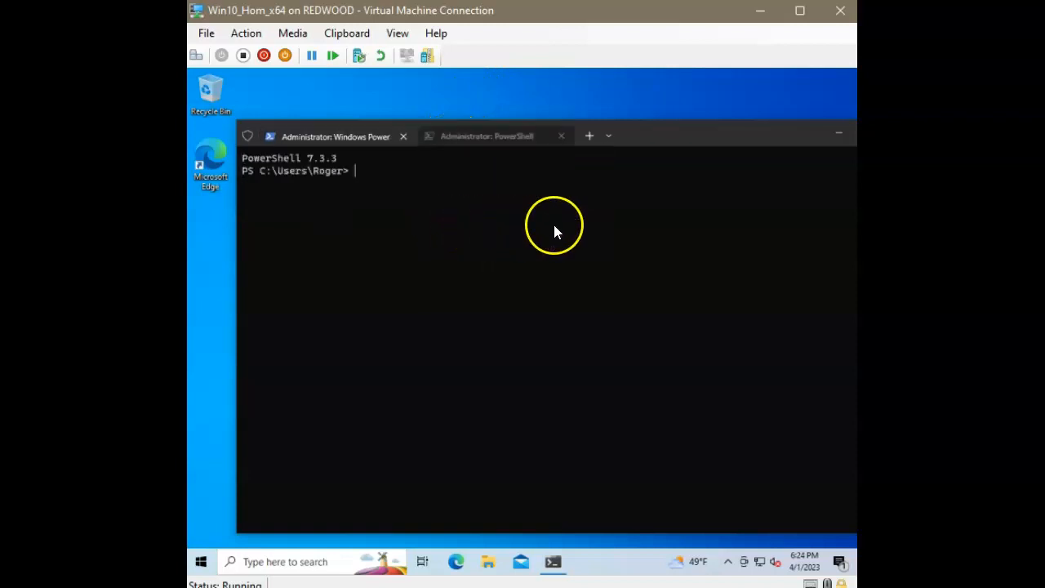
{"action": "left_click", "coordinate": [487, 136]}
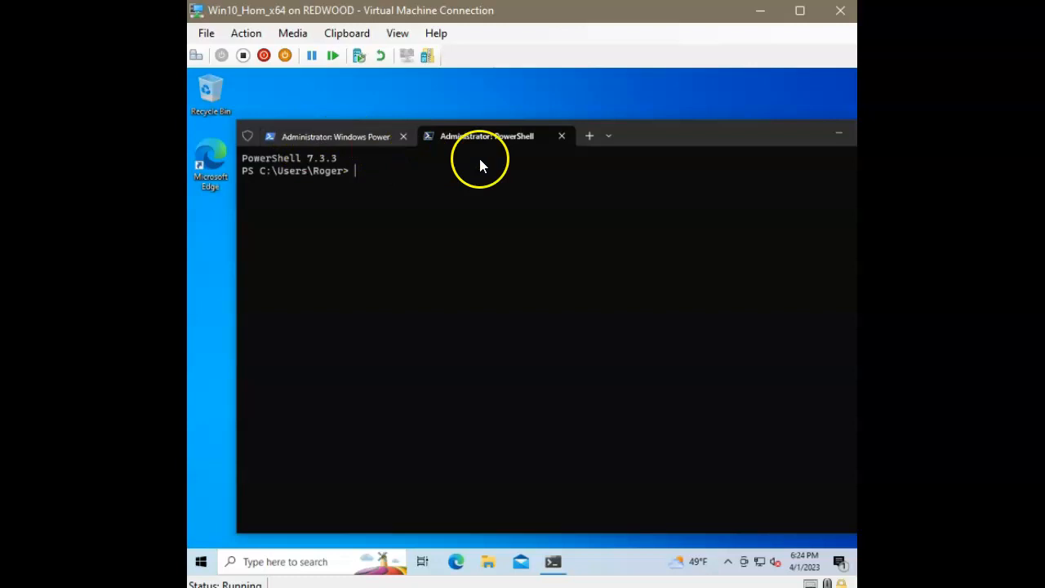
{"action": "left_click", "coordinate": [403, 135]}
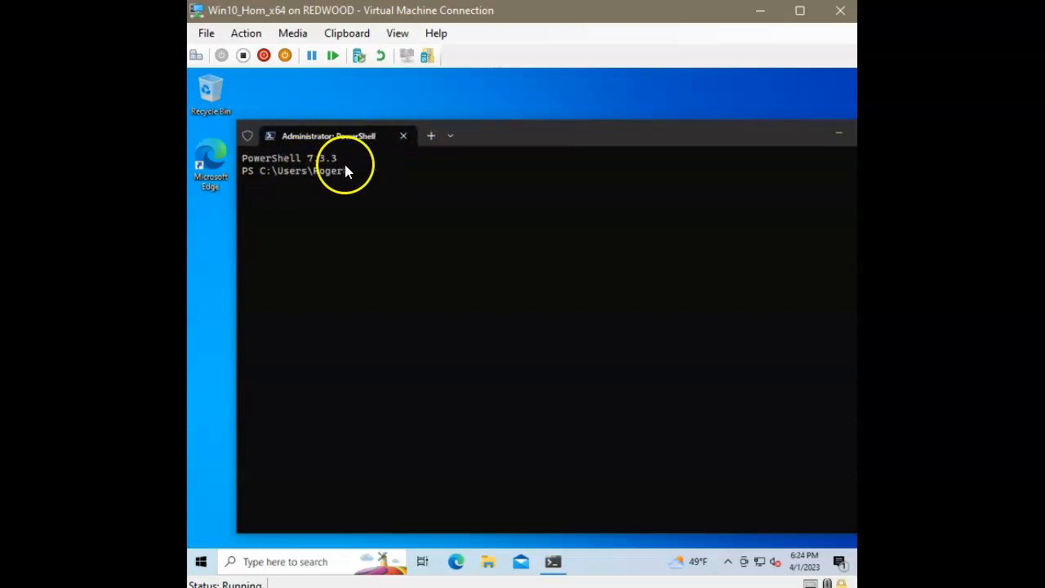
{"action": "mouse_move", "coordinate": [585, 151]}
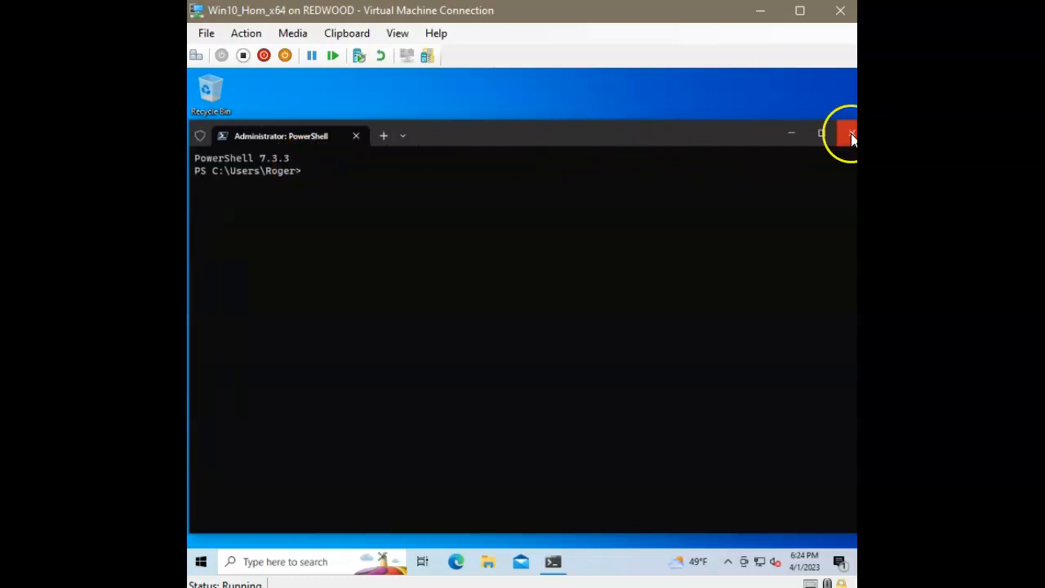
{"action": "left_click", "coordinate": [849, 133]}
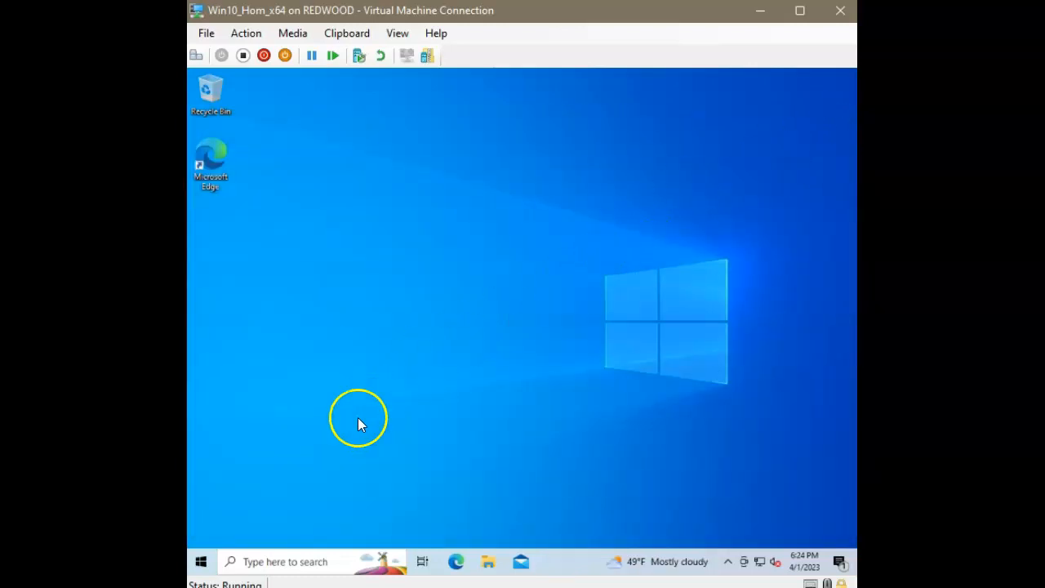